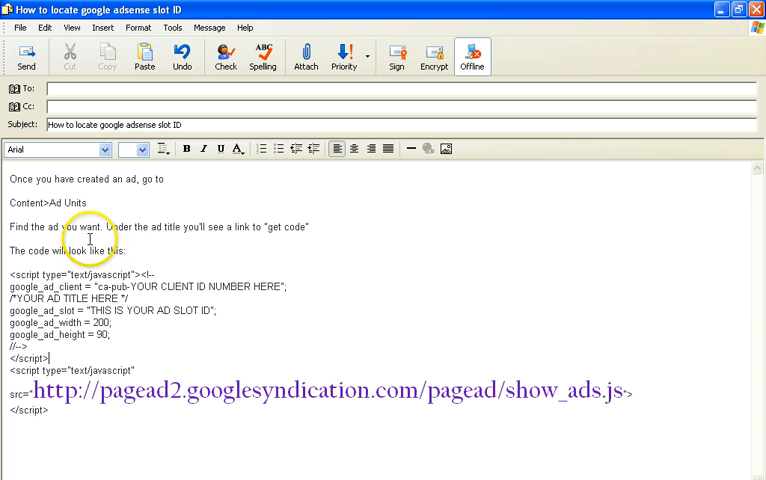
pyautogui.moveTo(200, 258)
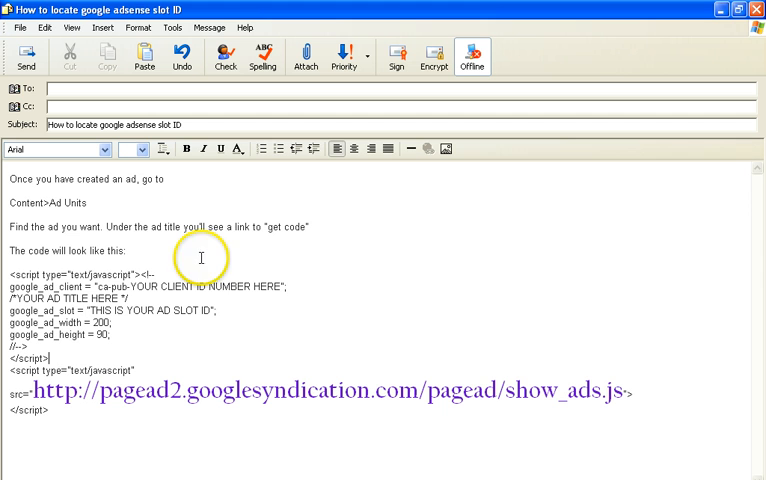